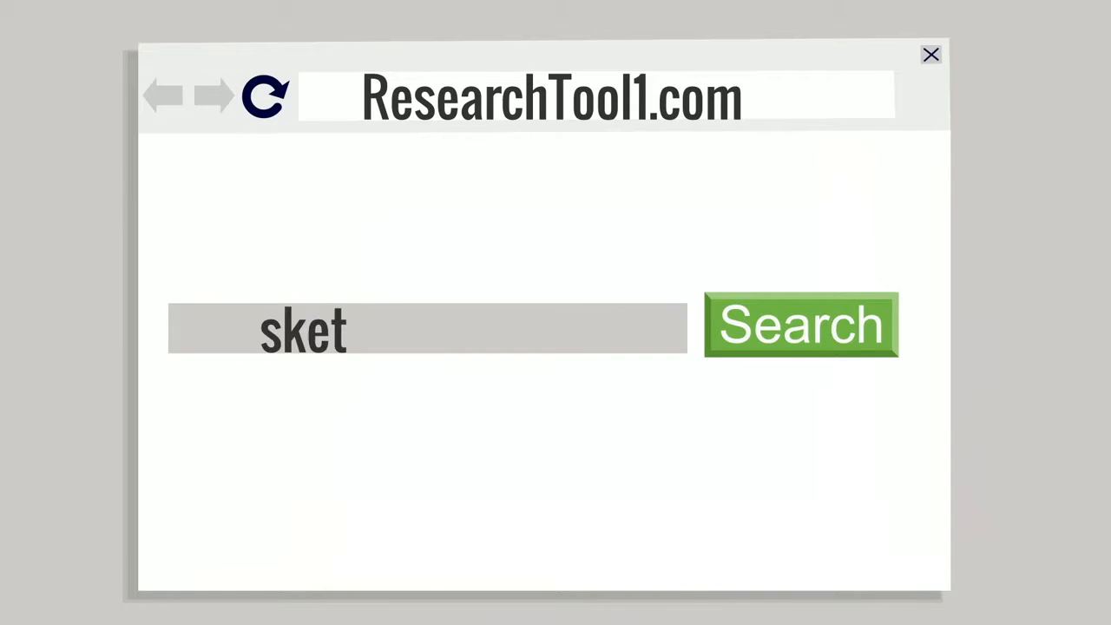
Step: Submit the domain lookup on the ResearchTool1.com search page
left_click(800, 324)
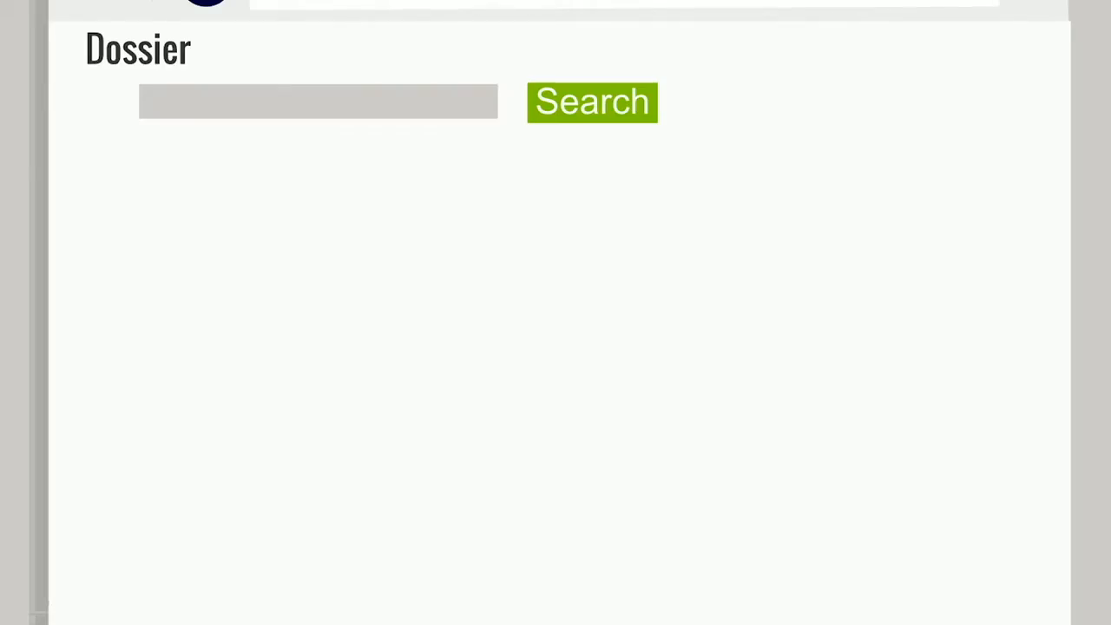
Step: Search sketchyurl.com in Dossier and scroll through the ActiveTrust, Alexa, DNS Lookup and WHOIS results
left_click(592, 101)
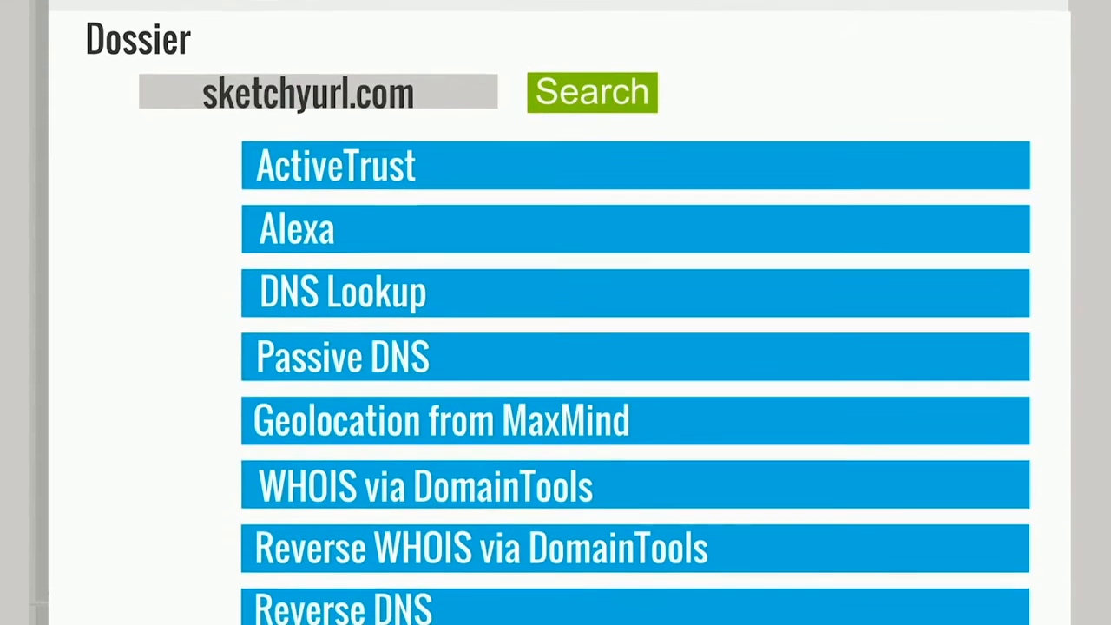
scroll("down", 3)
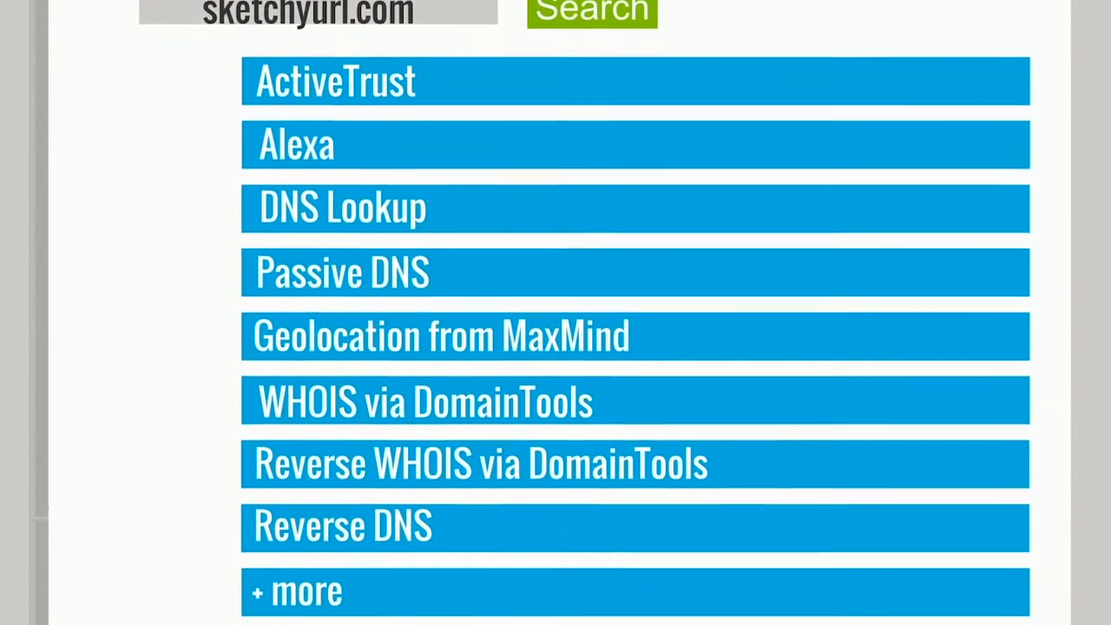